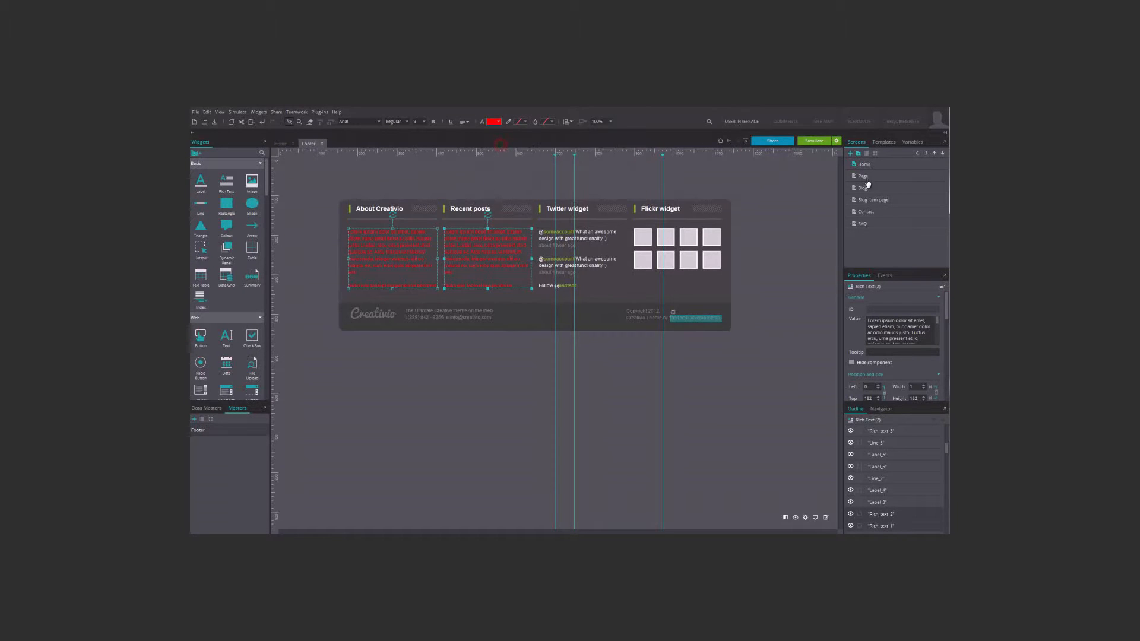
View the shared red-text footer master at the bottom of the Page and Blog screens.
click(864, 175)
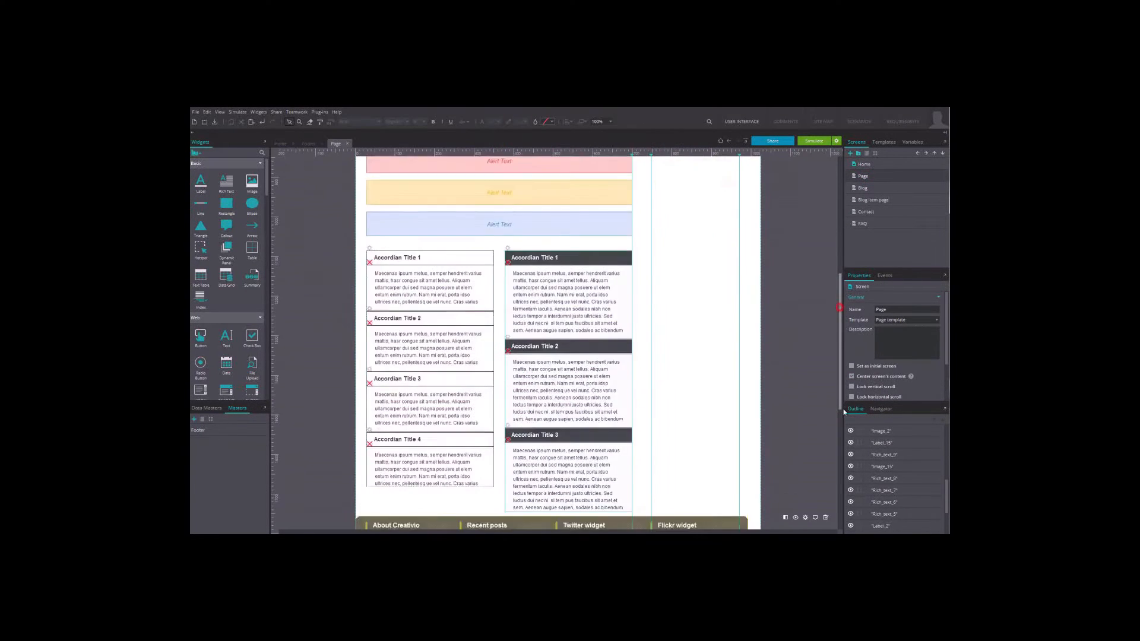
click(361, 143)
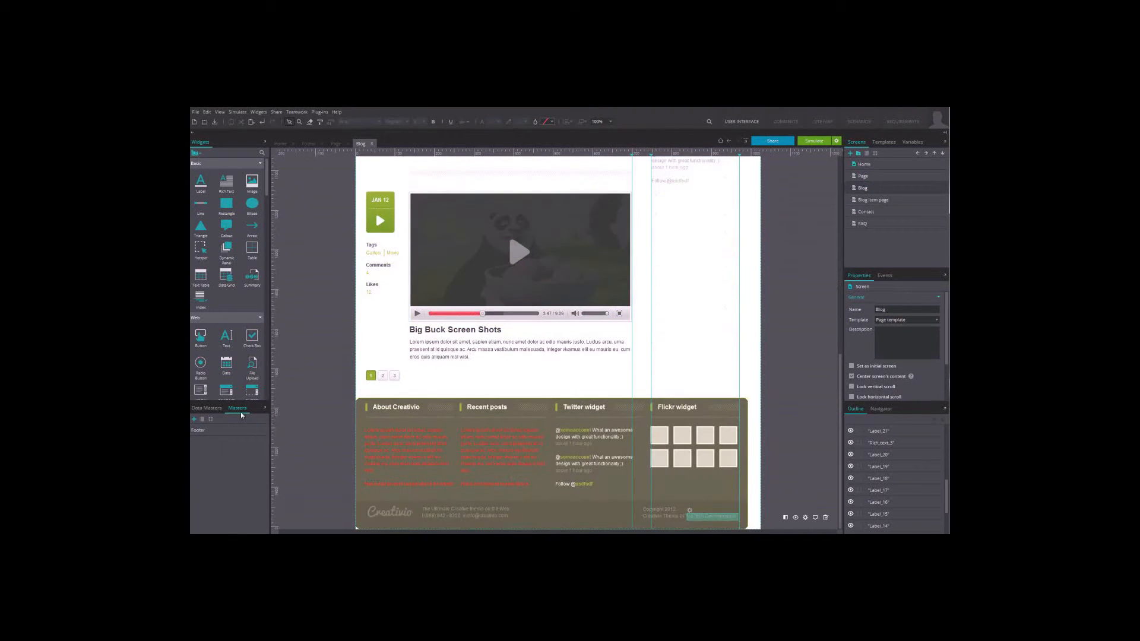
Add a new master named 'New master' from the Masters panel.
click(194, 418)
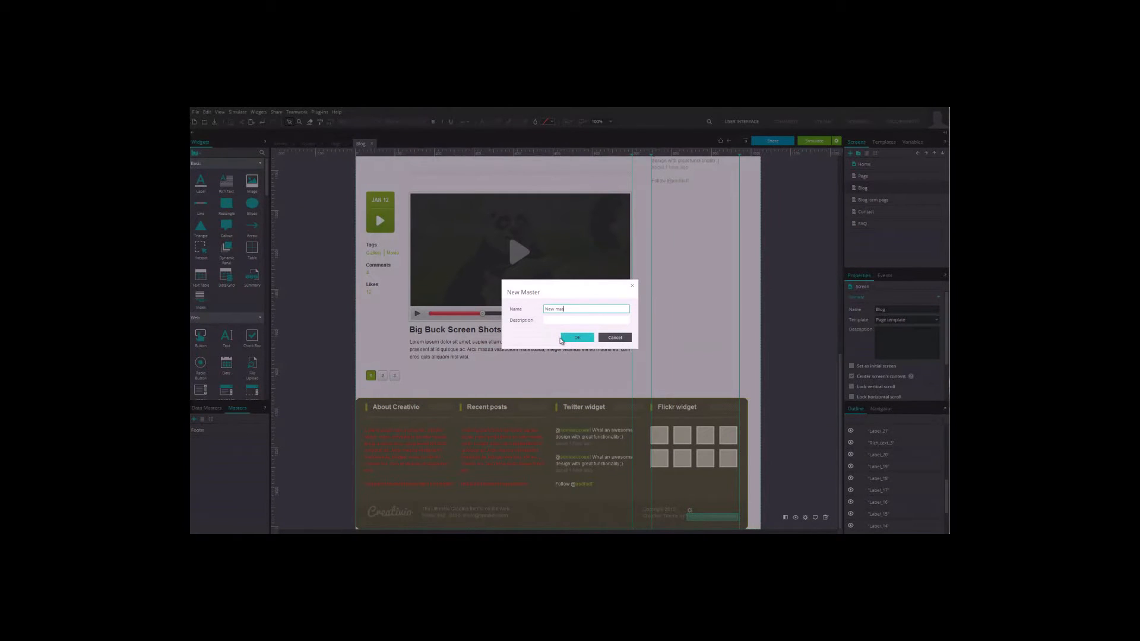
click(576, 337)
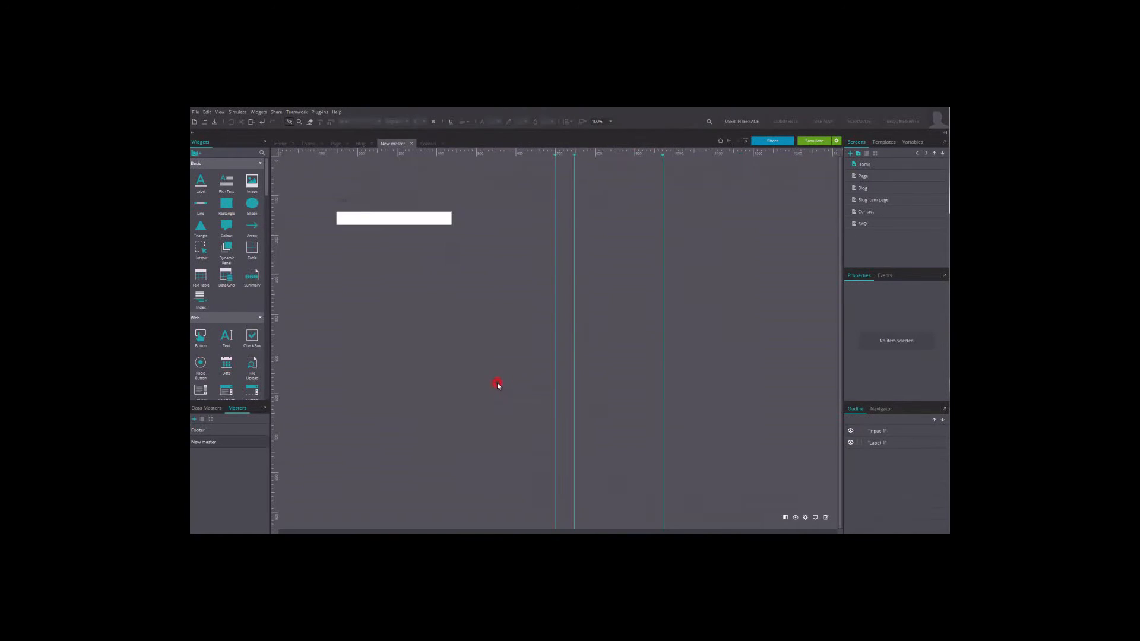
Select New master's text field and adjust it from the toolbar.
click(393, 219)
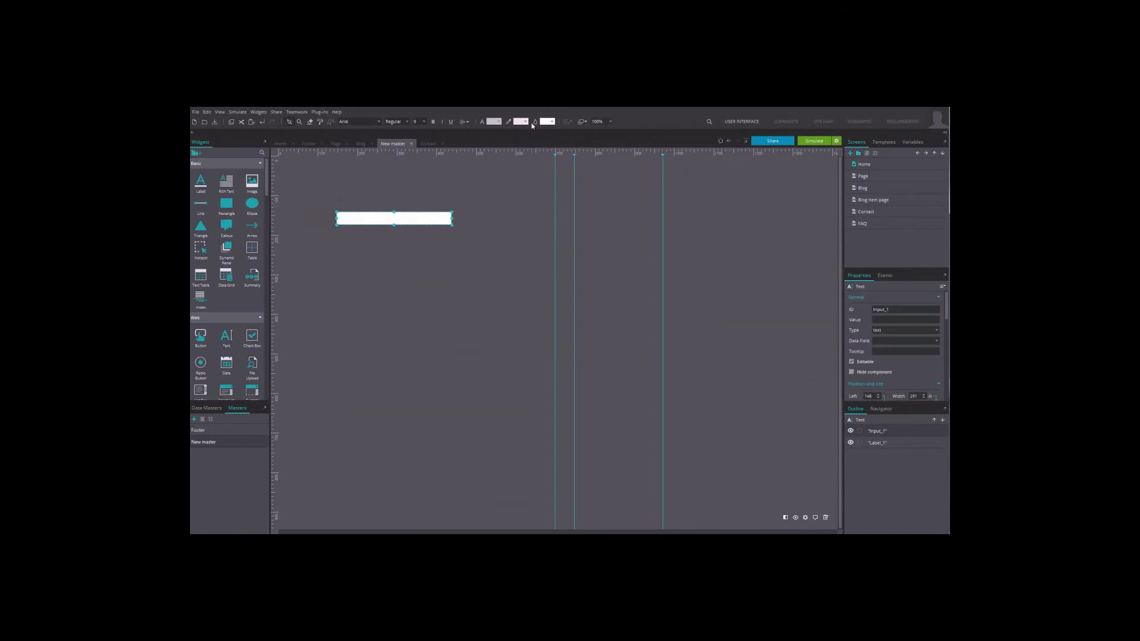
click(547, 121)
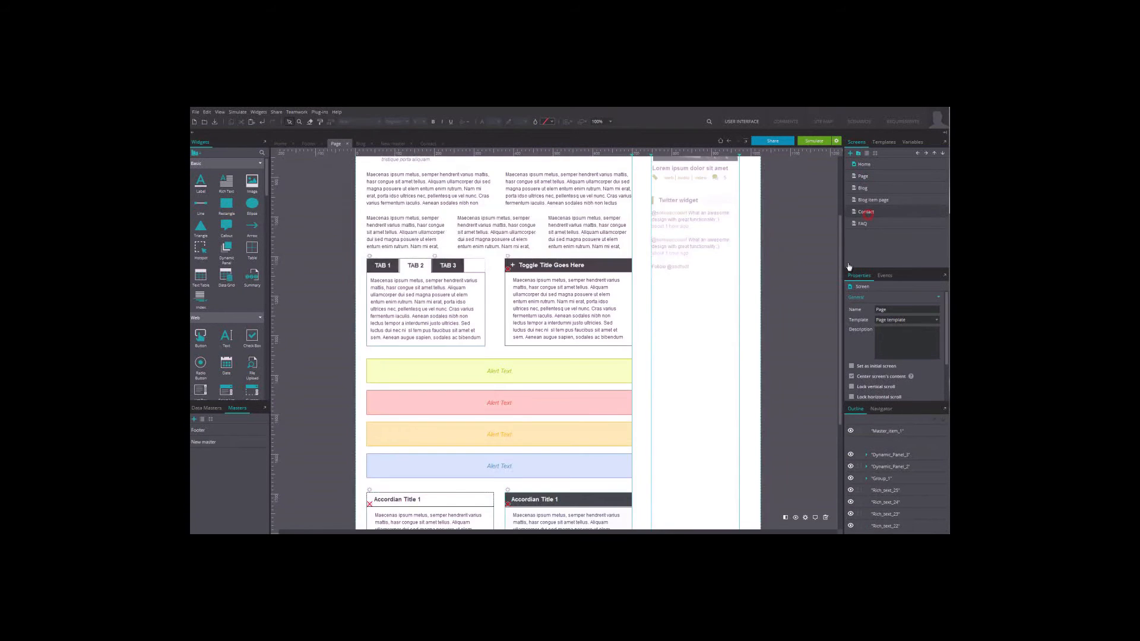
On Contact, break the New master instance and select its label in the dynamic panel.
click(866, 211)
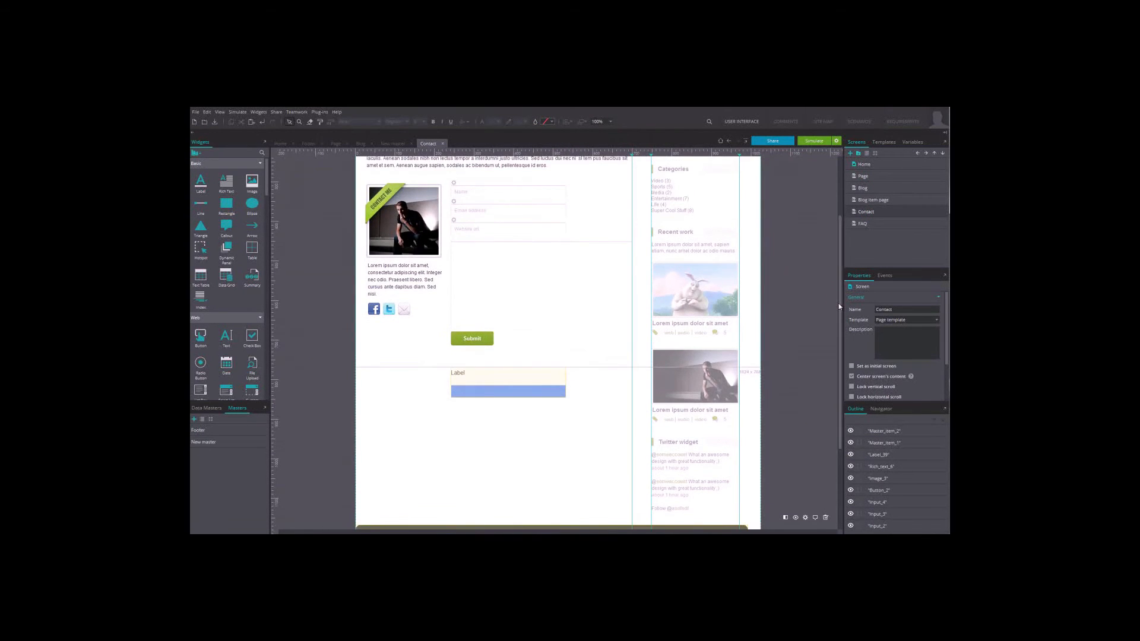
right_click(471, 381)
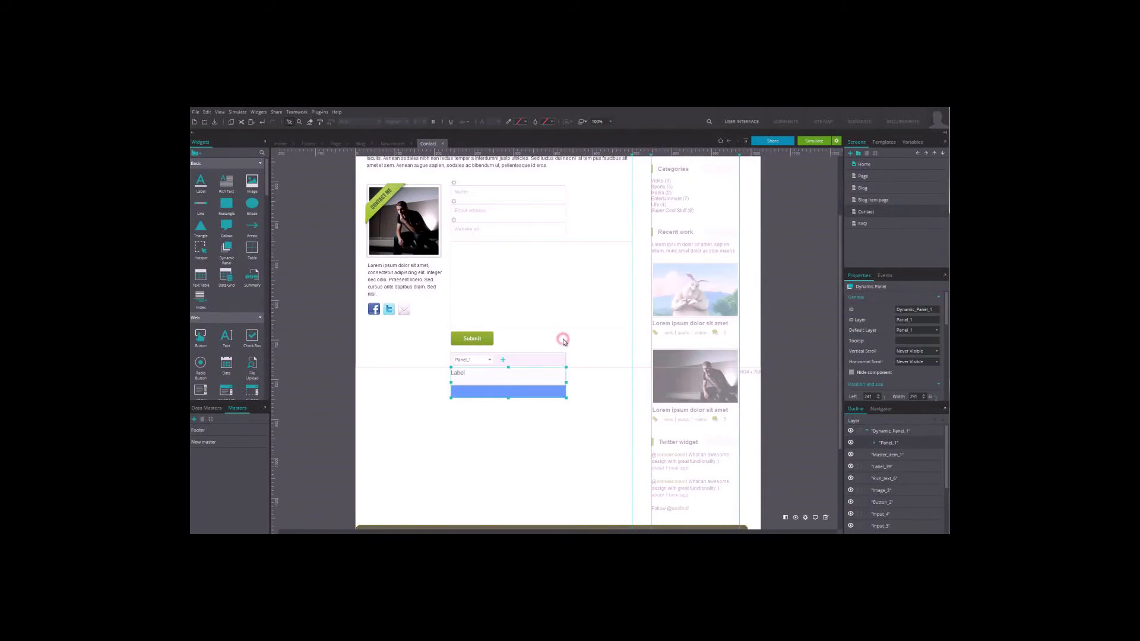
click(457, 372)
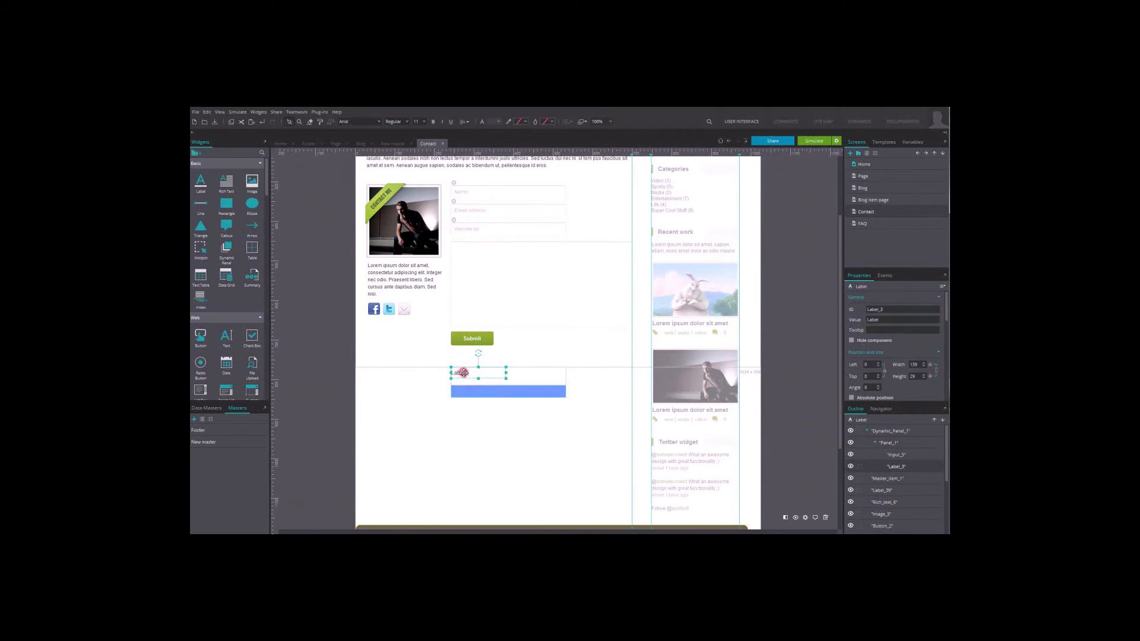